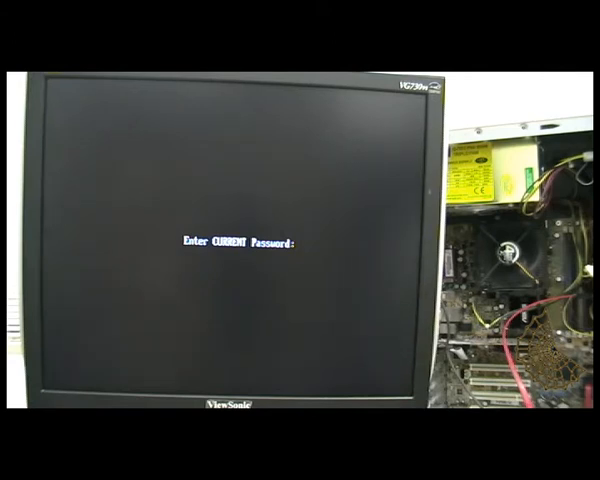
{"action": "type", "text": "****"}
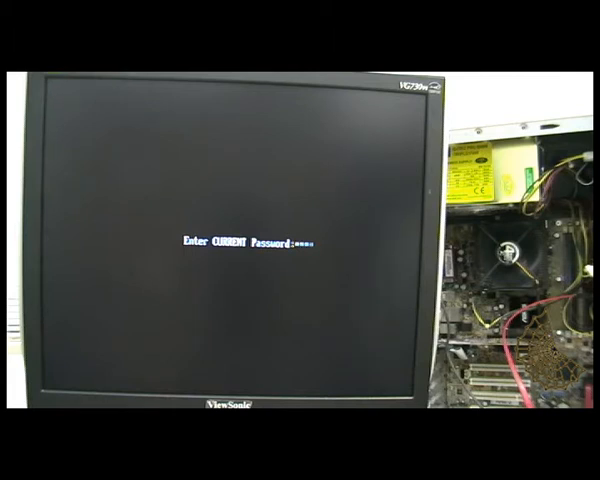